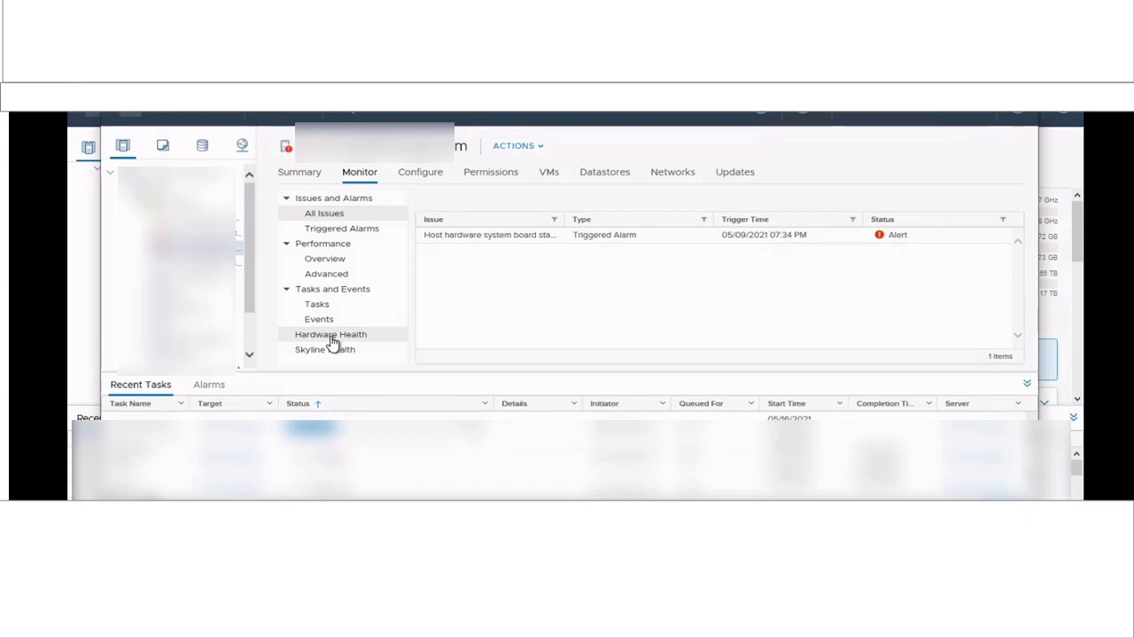
Show the host's Hardware Health sensor page under Monitor.
click(331, 334)
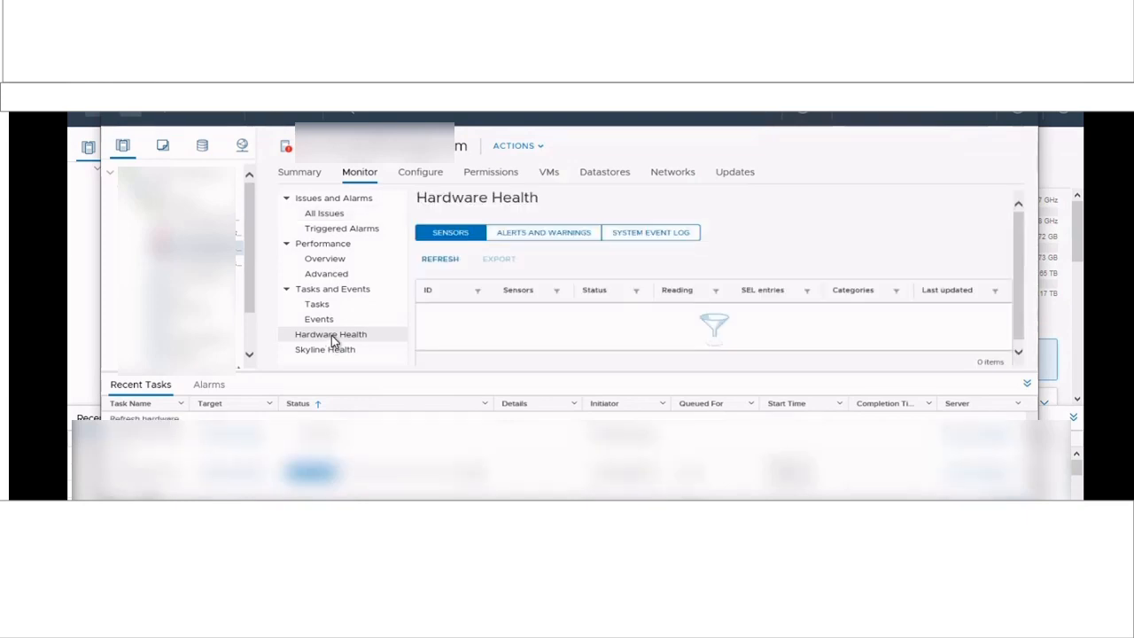
mouse_move(601, 281)
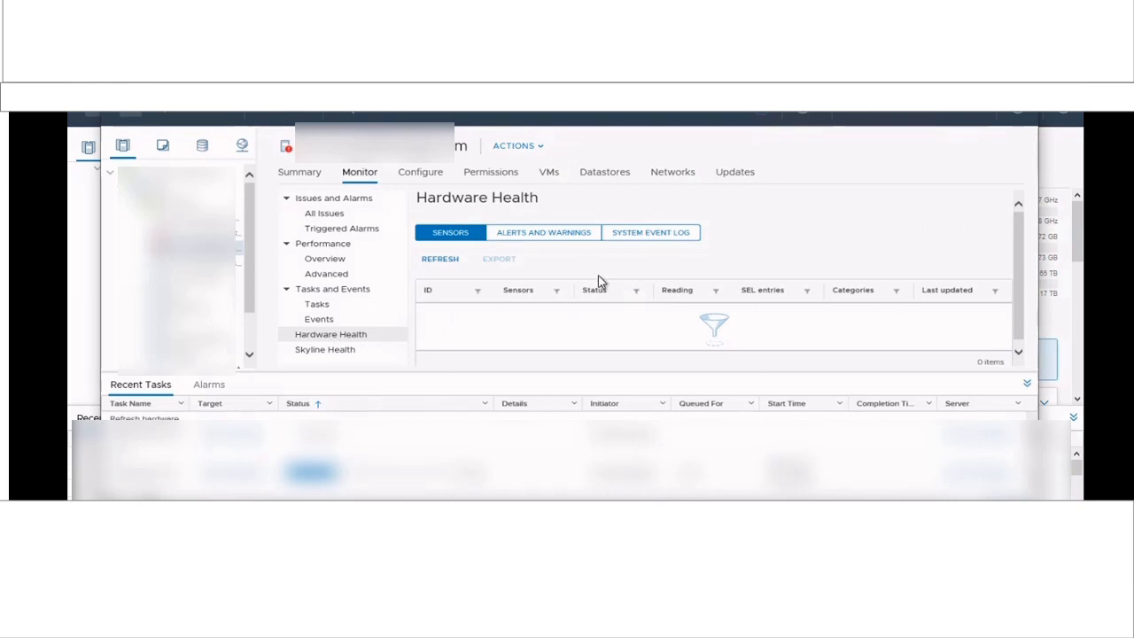
mouse_move(1020, 318)
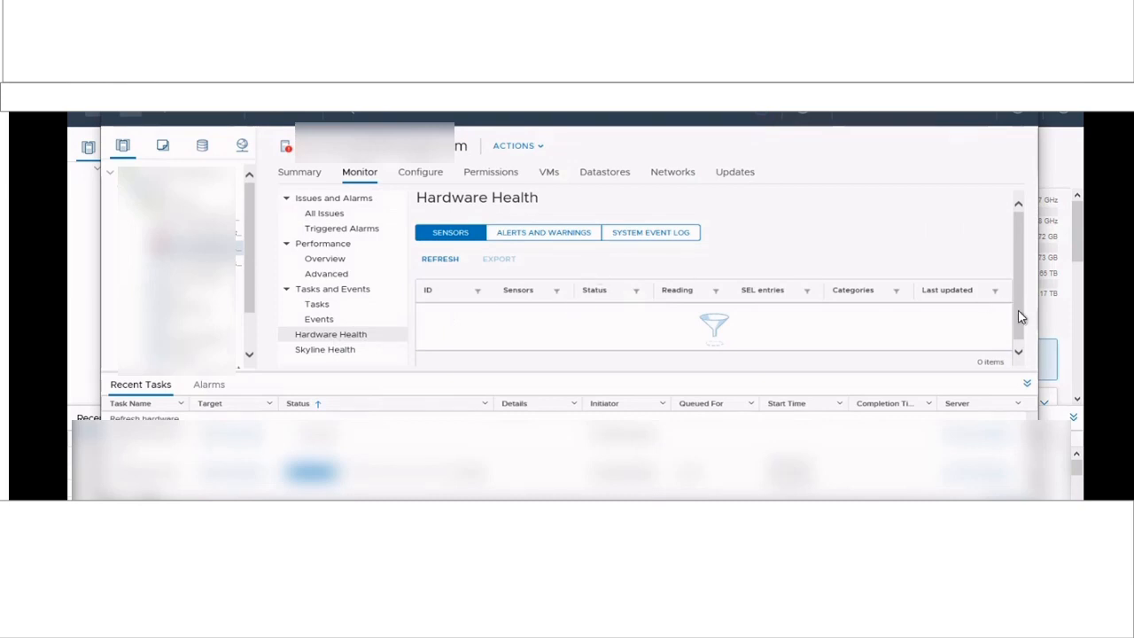
Refresh the sensors and select the System Board 0 SEL_FULLNESS alert reading 100.
click(440, 258)
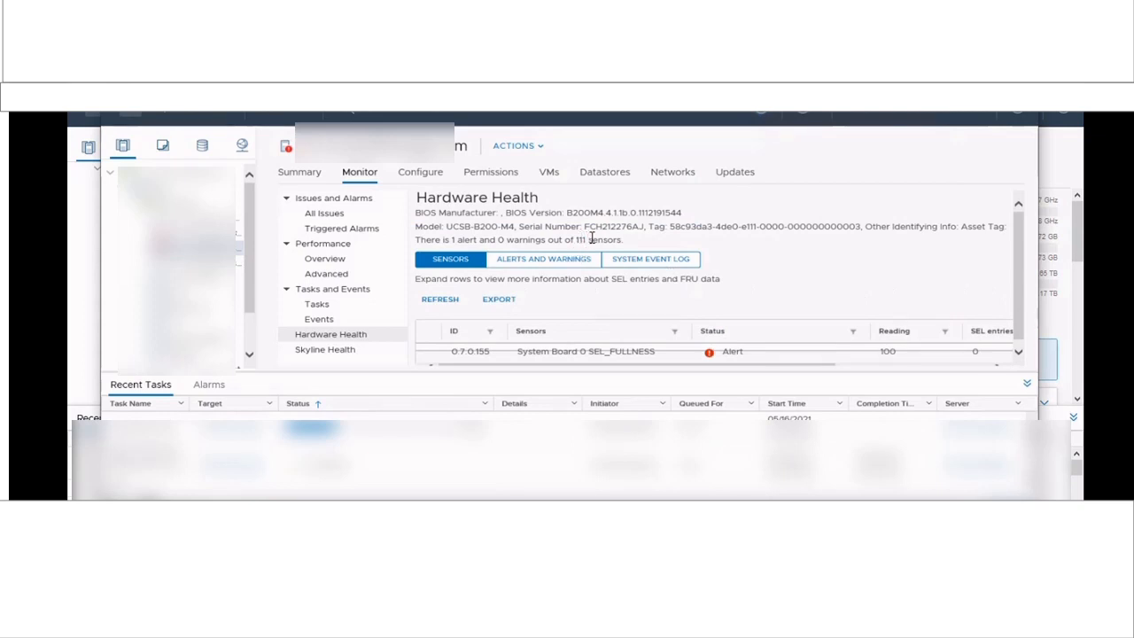
mouse_move(540, 234)
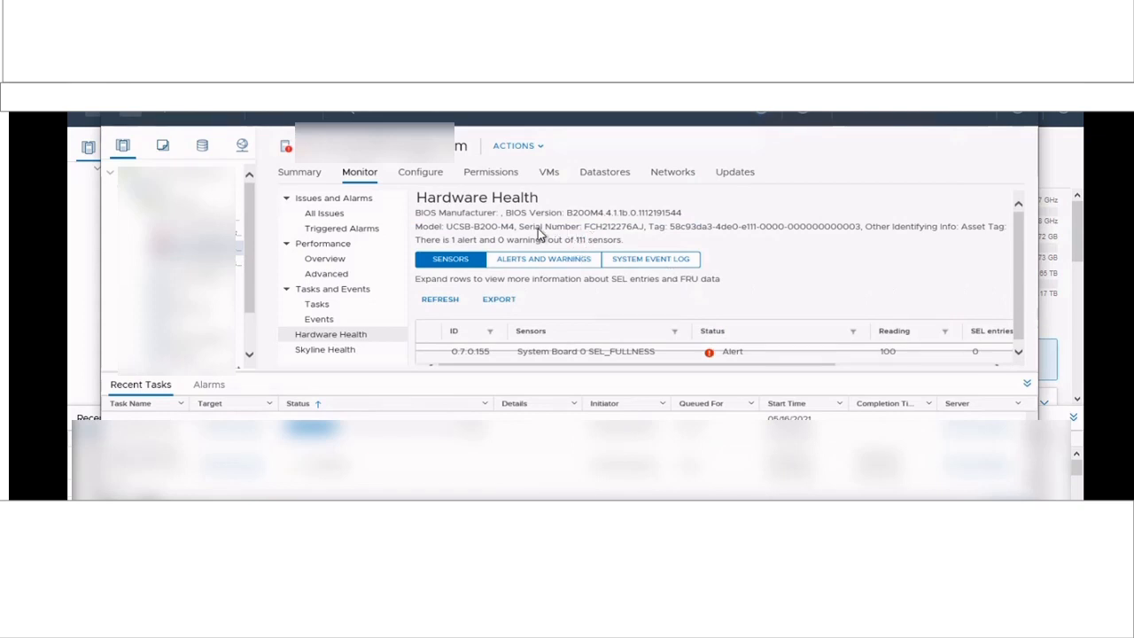
mouse_move(542, 264)
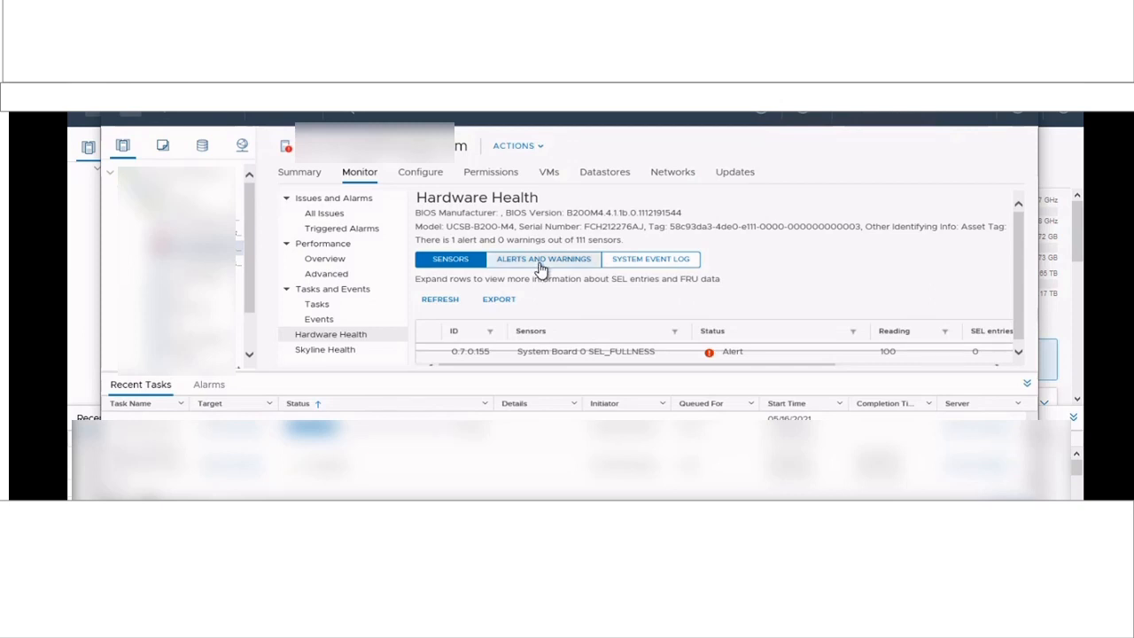
mouse_move(633, 352)
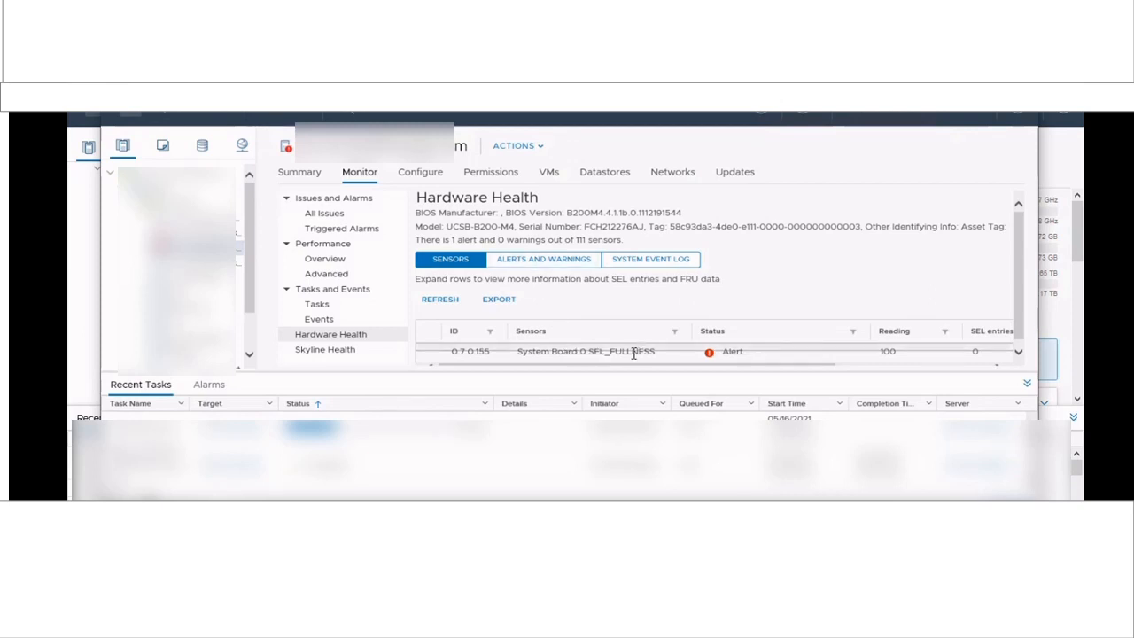
double_click(620, 351)
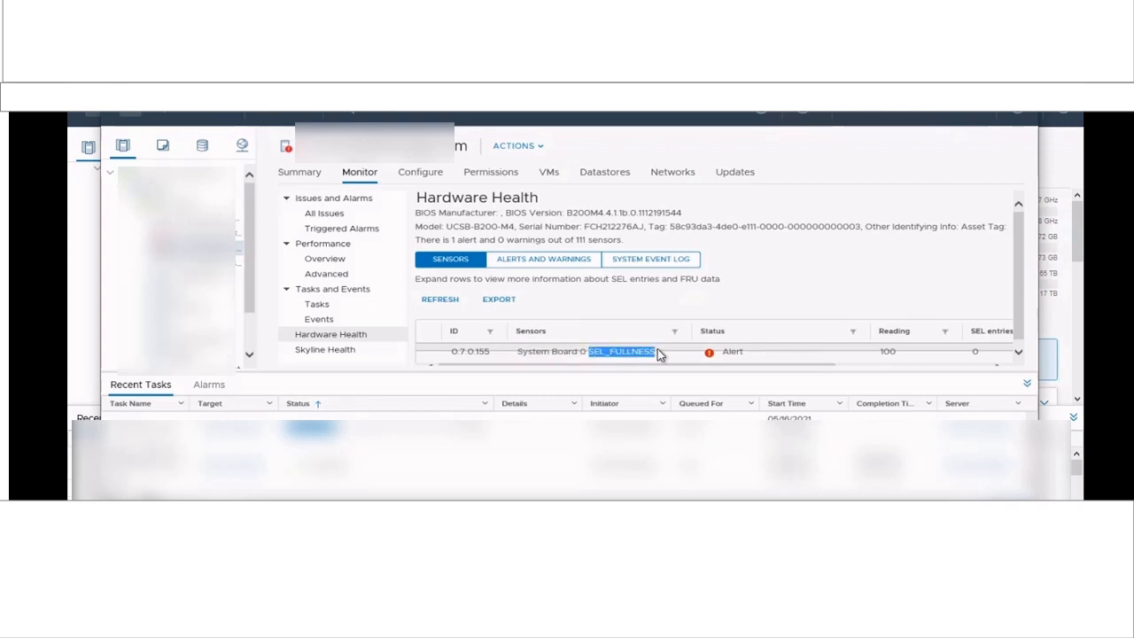
mouse_move(583, 328)
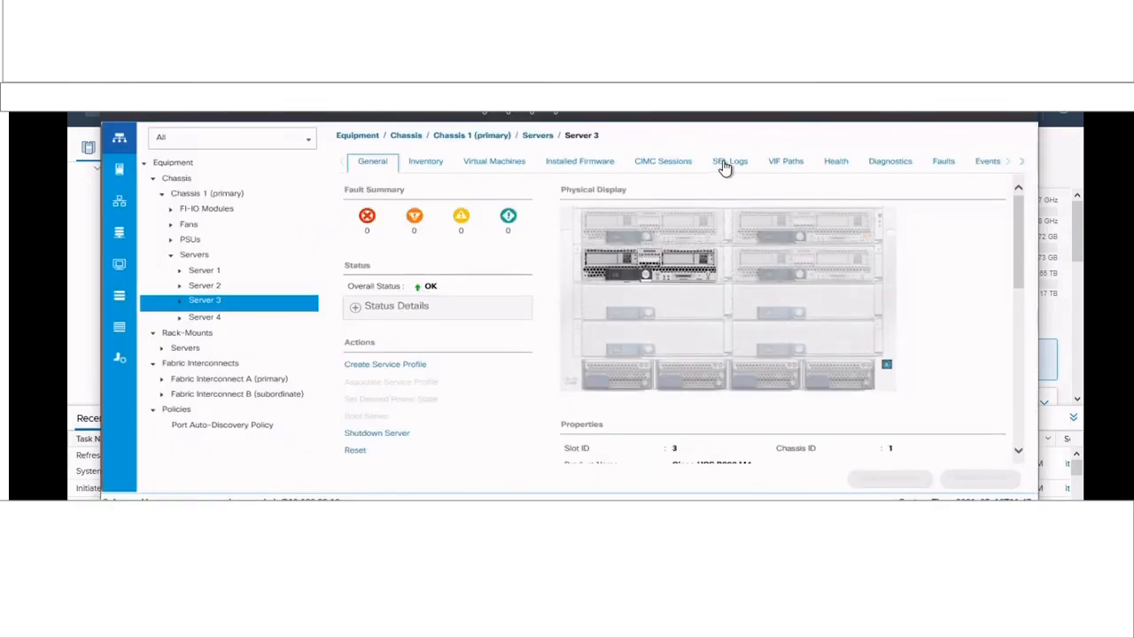
View Server 3's SEL Logs listing 3008 entries in UCS Manager.
click(729, 161)
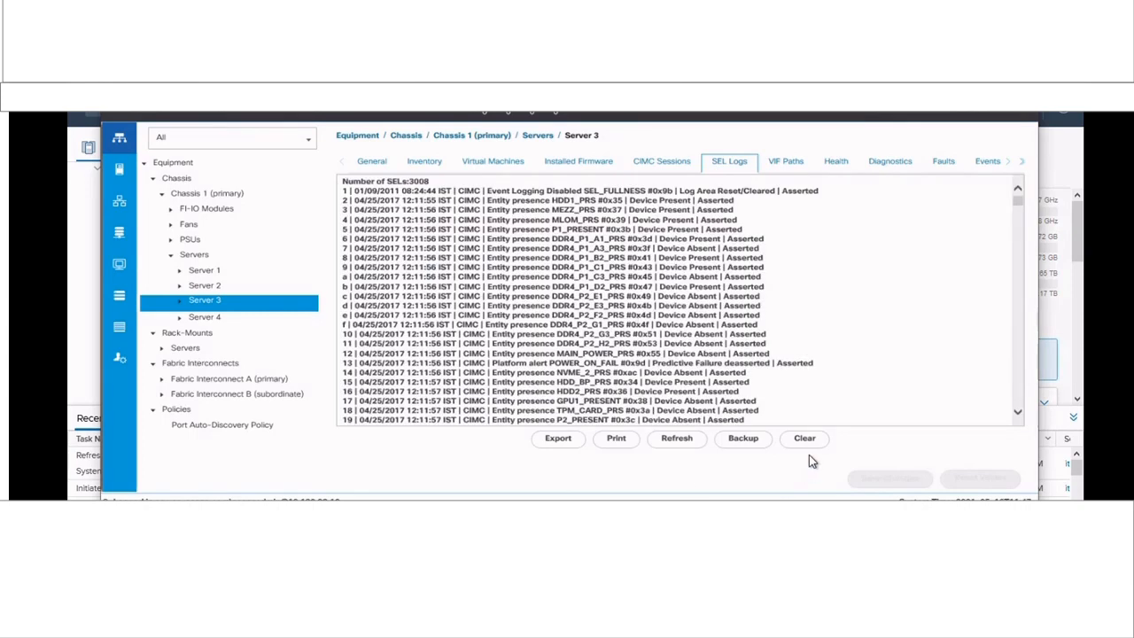
mouse_move(805, 438)
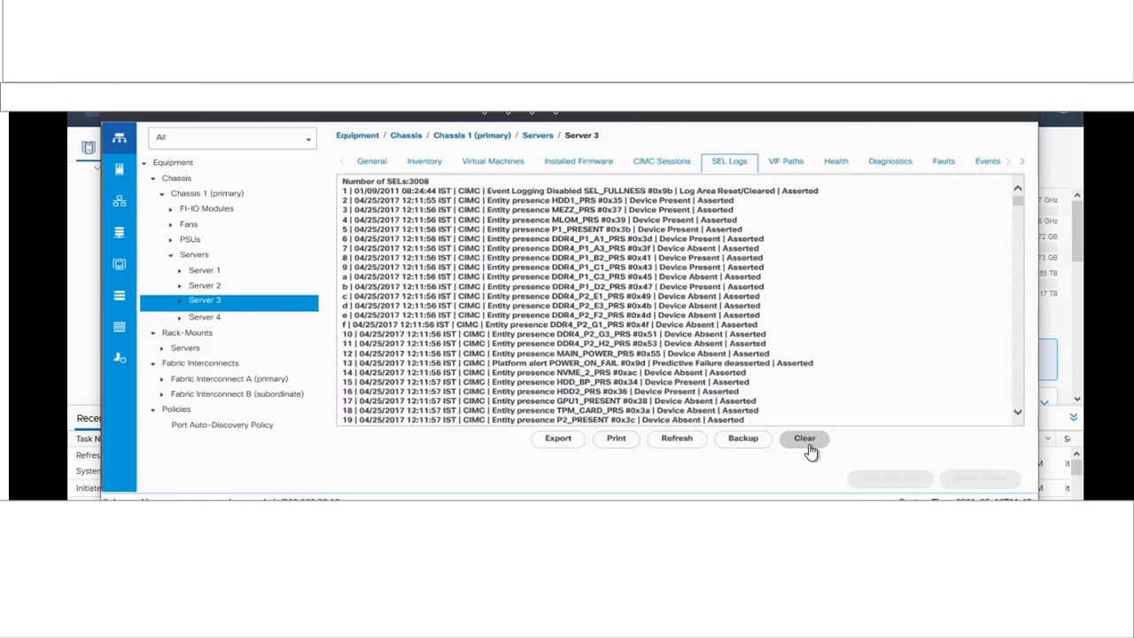
mouse_move(558, 438)
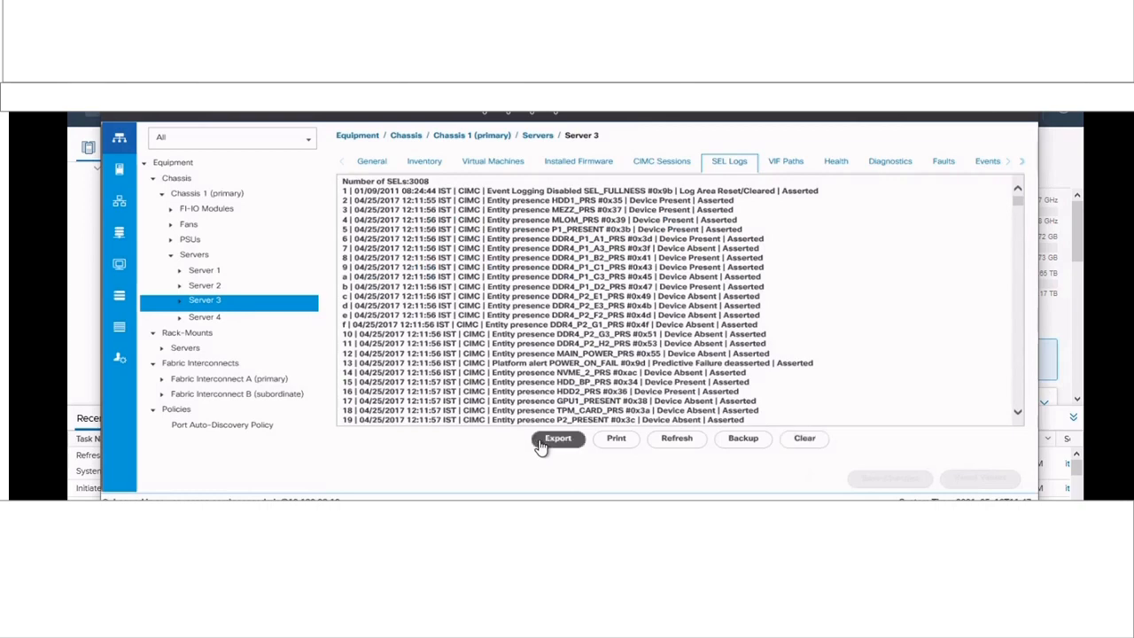
Export Server 3's SEL log with the file name ending in 16may2021.
click(558, 438)
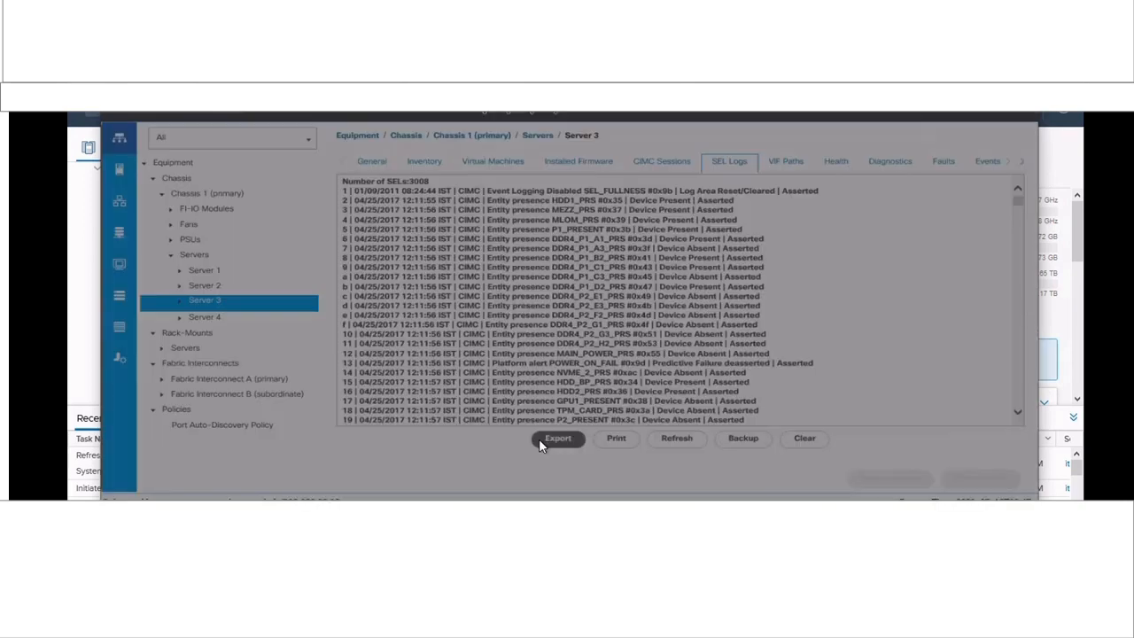
click(557, 438)
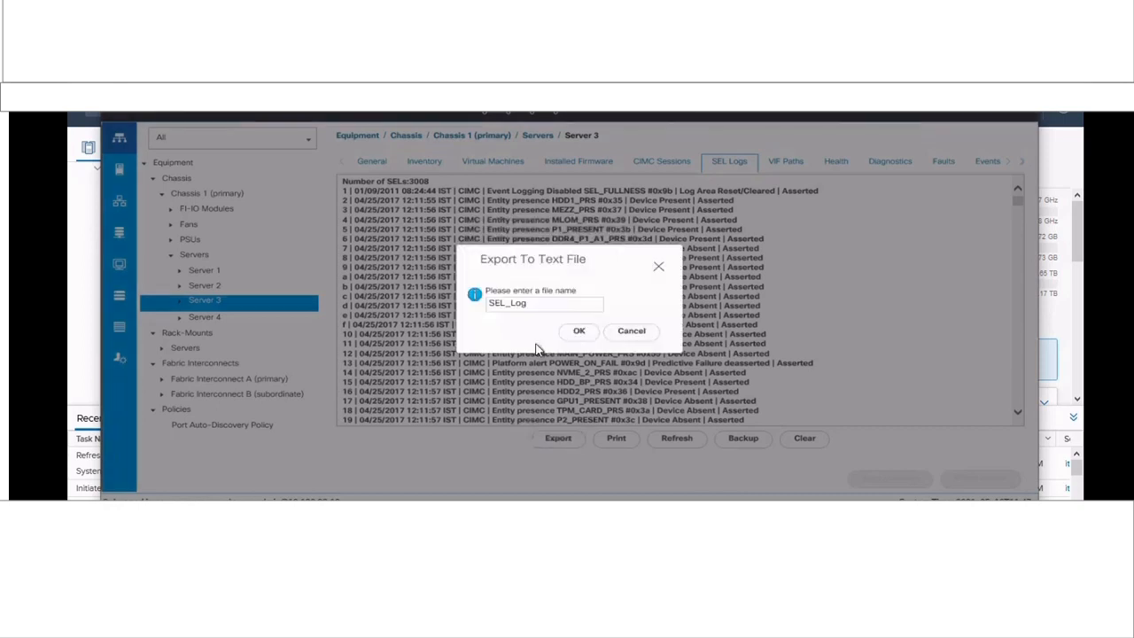
click(531, 303)
text(_)
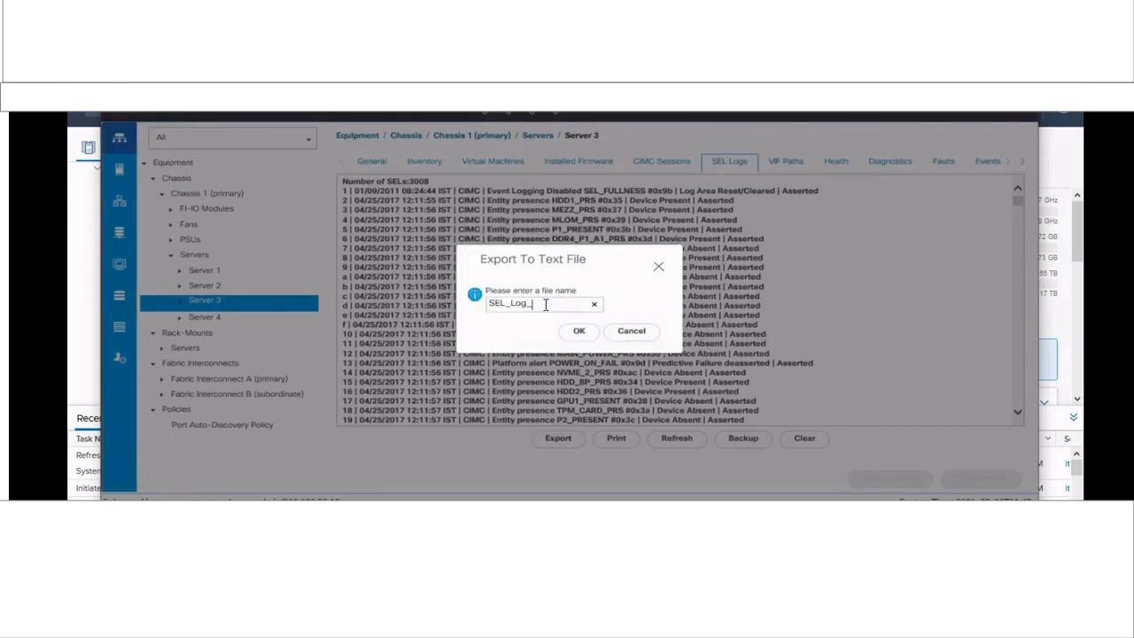
text(16may2)
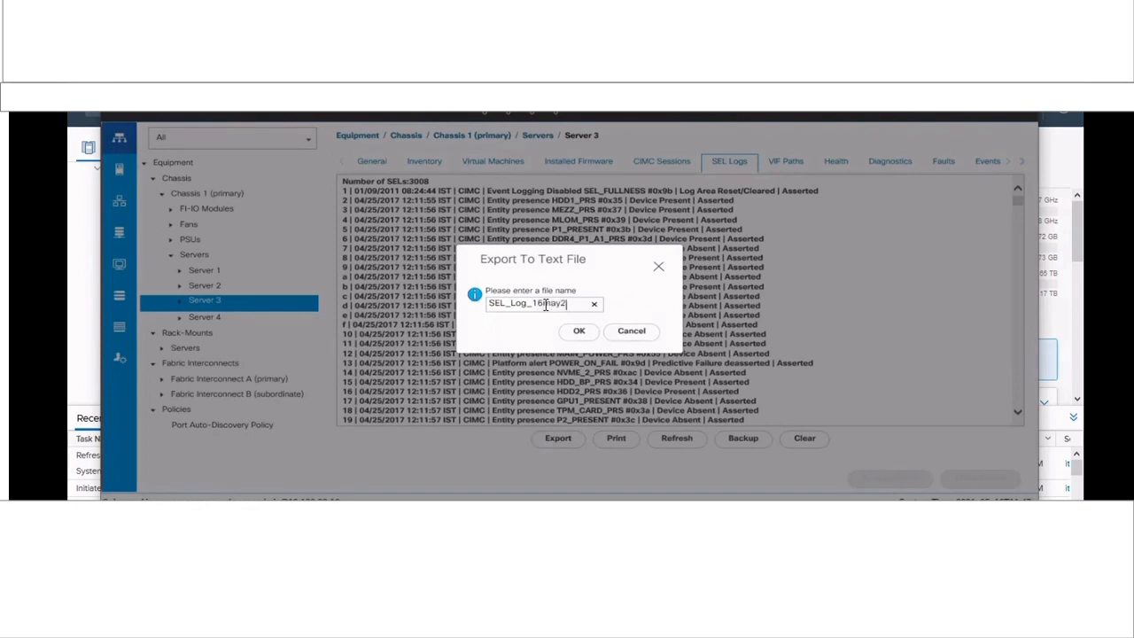
text(021)
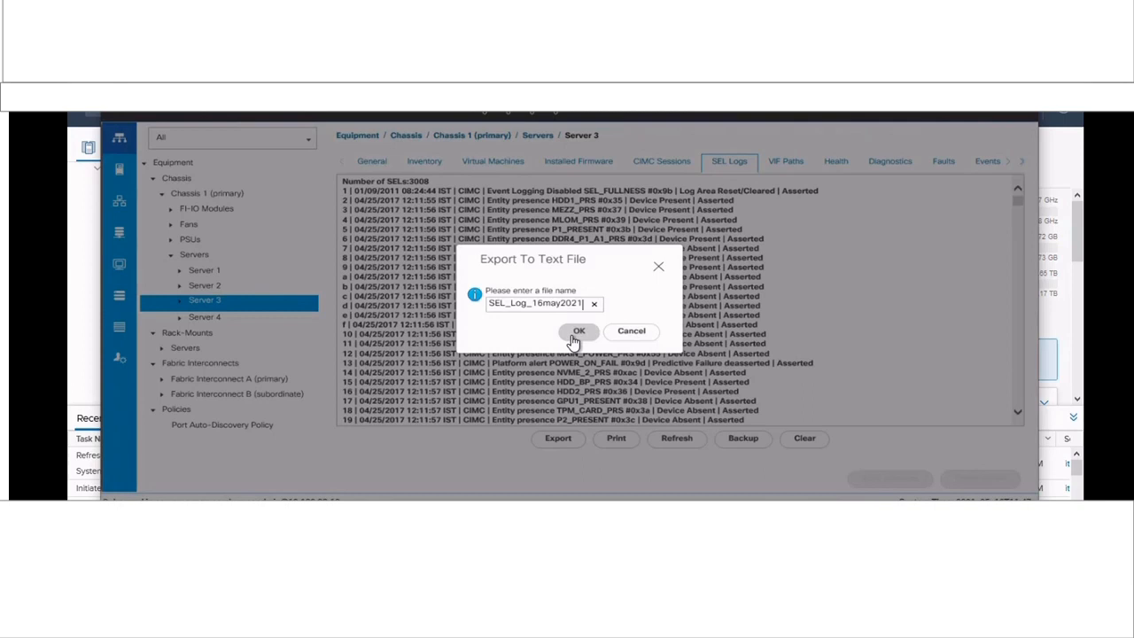
click(578, 330)
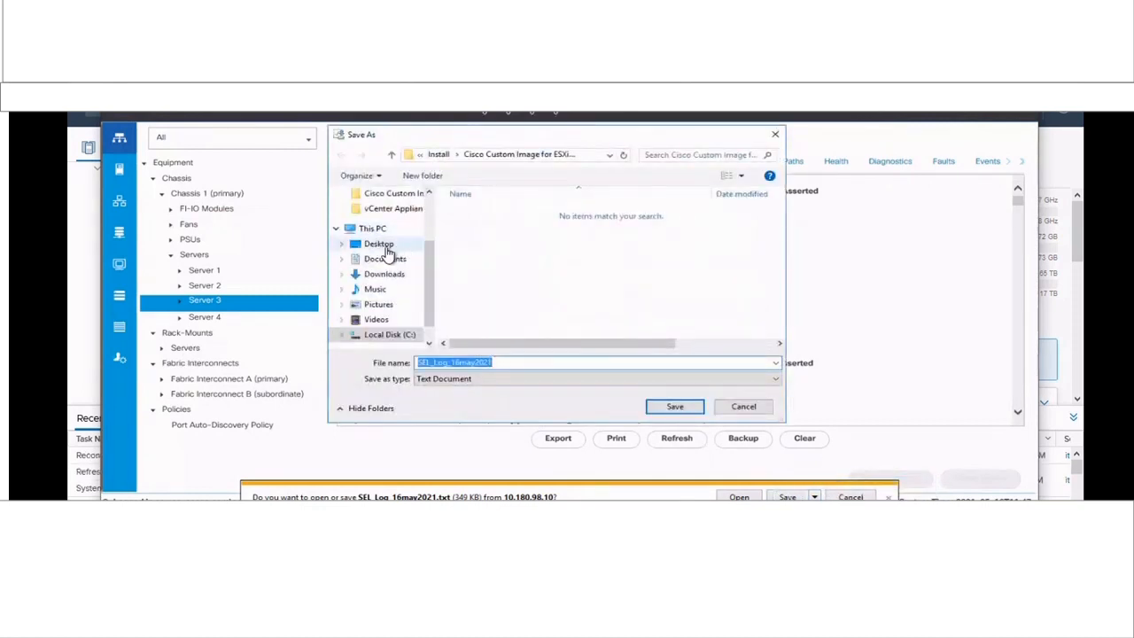
Save the exported SEL_Log_16may2021.txt to the Desktop.
click(378, 244)
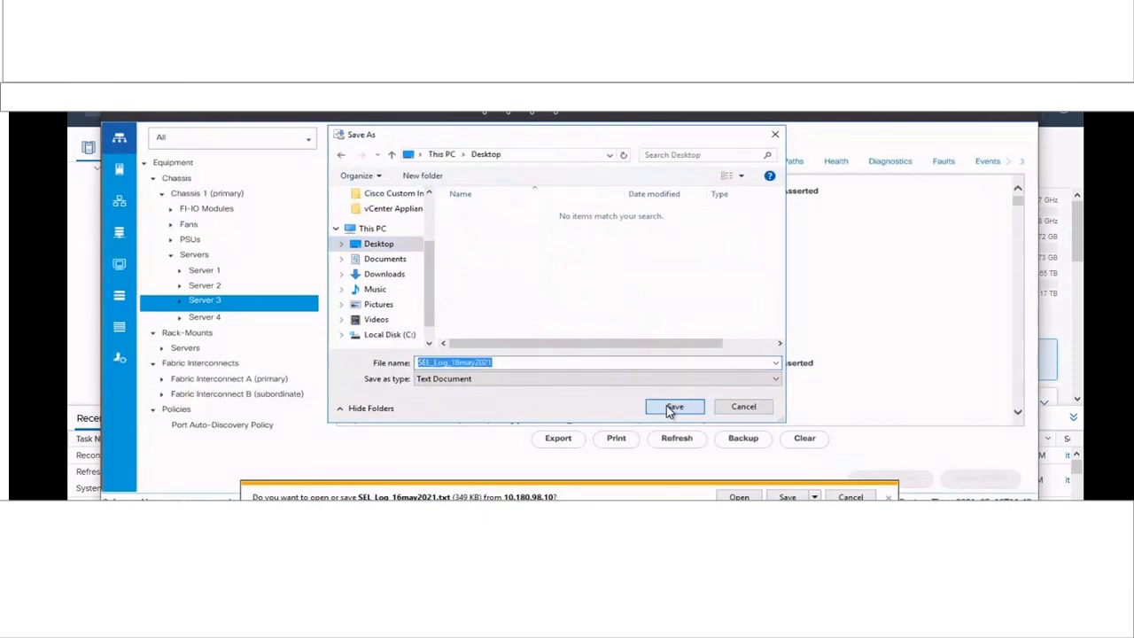
click(674, 406)
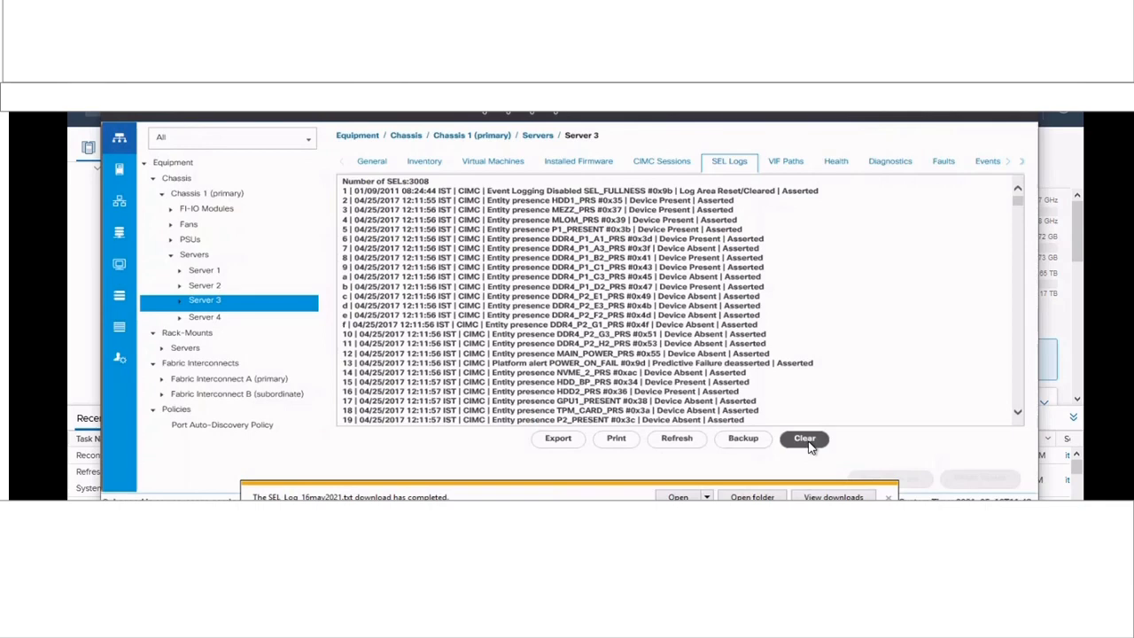
Clear Server 3's SEL log and acknowledge the Clear SEL message.
click(803, 438)
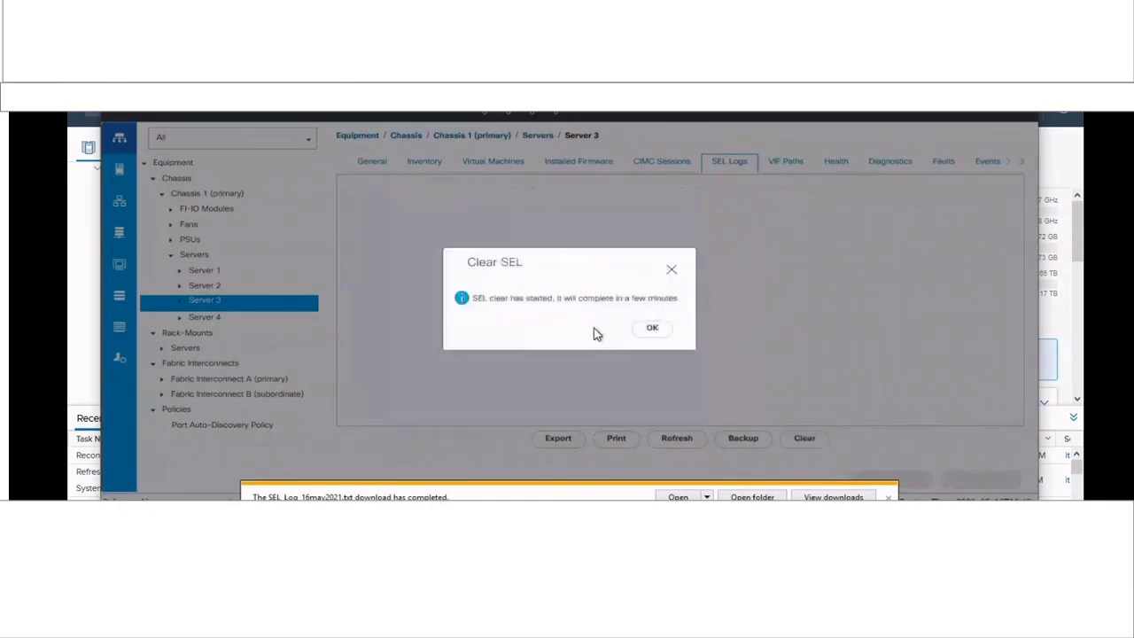
click(651, 327)
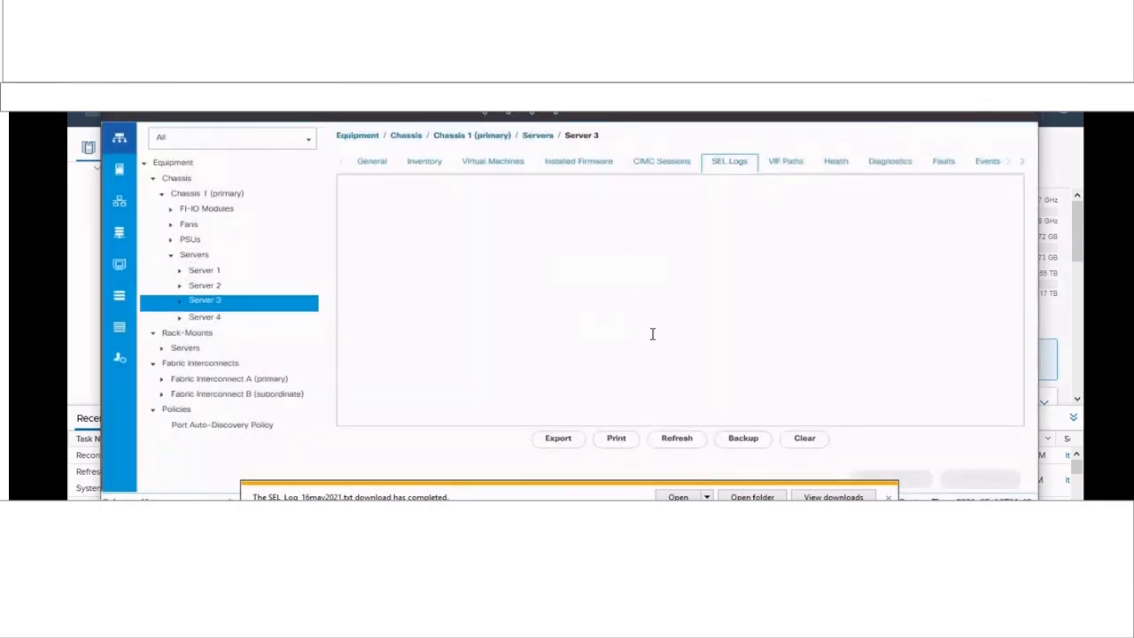